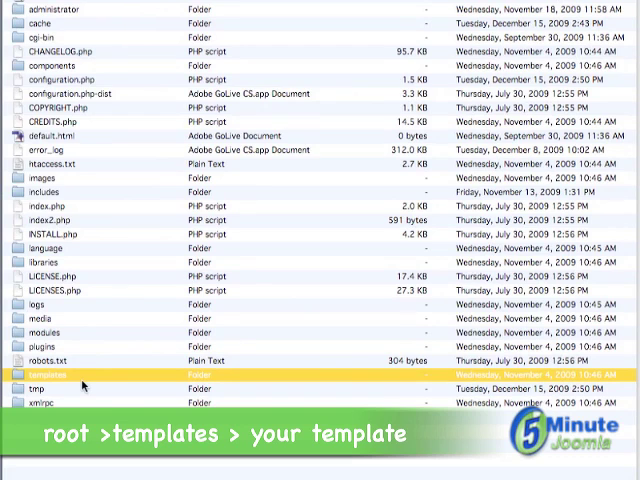
Navigate into templates and then the rt_afterburner_j15 template folder.
double_click(48, 374)
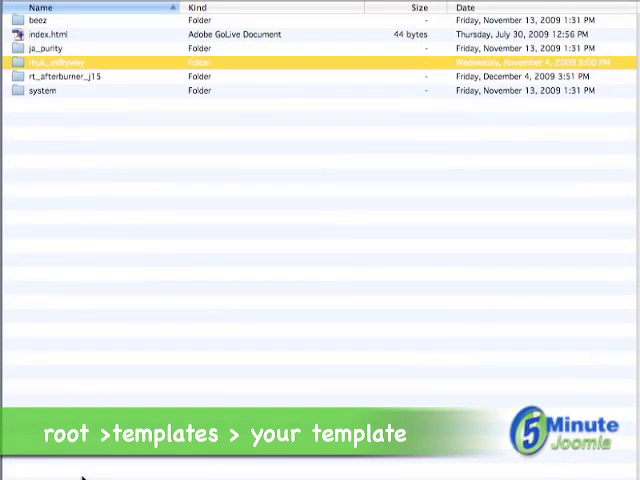
click(64, 76)
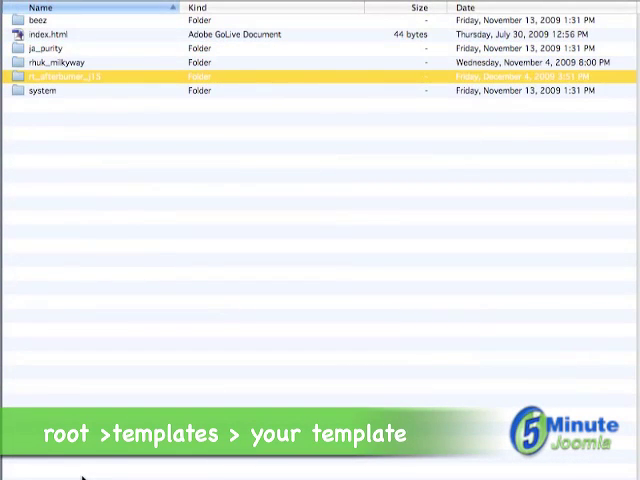
double_click(64, 76)
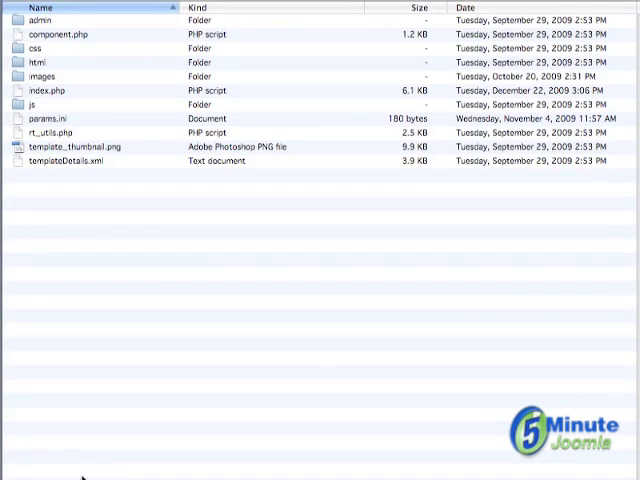
Open the template's index.php in the editor with its PHP parameter code visible.
click(46, 90)
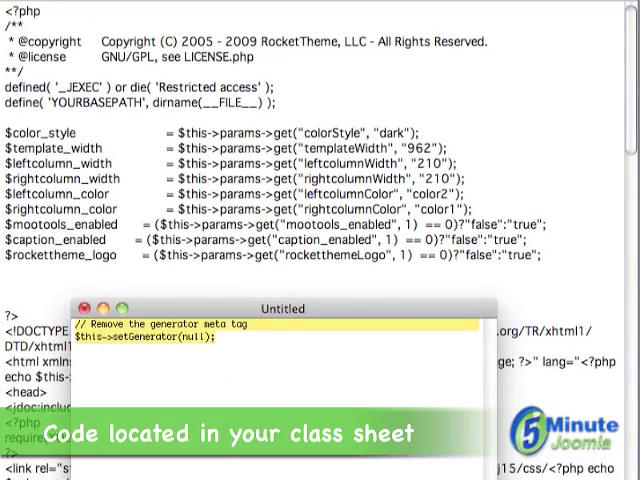
click(88, 308)
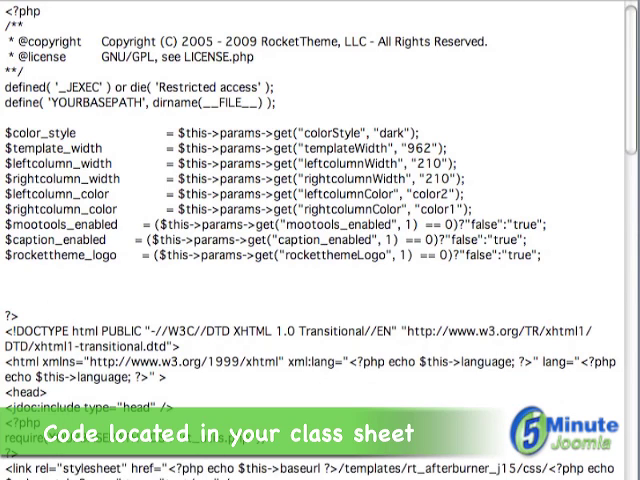